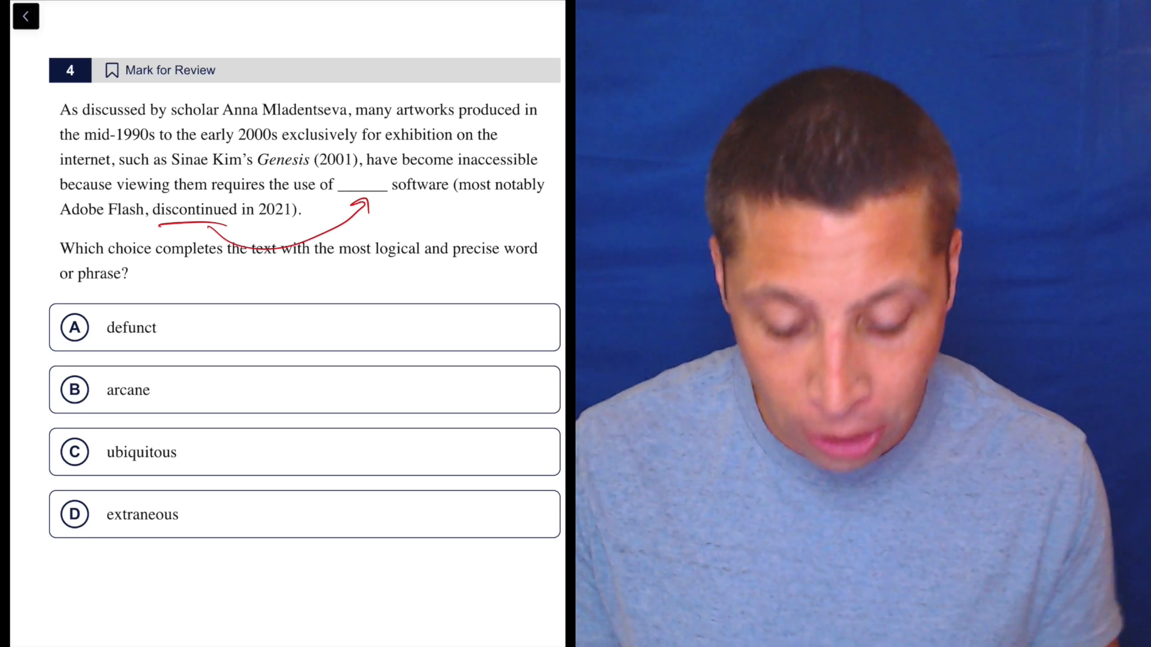
Step: Circle choice A and gloss defunct as not functional, expired, outdated; arcane as difficult to understand
left_click(74, 327)
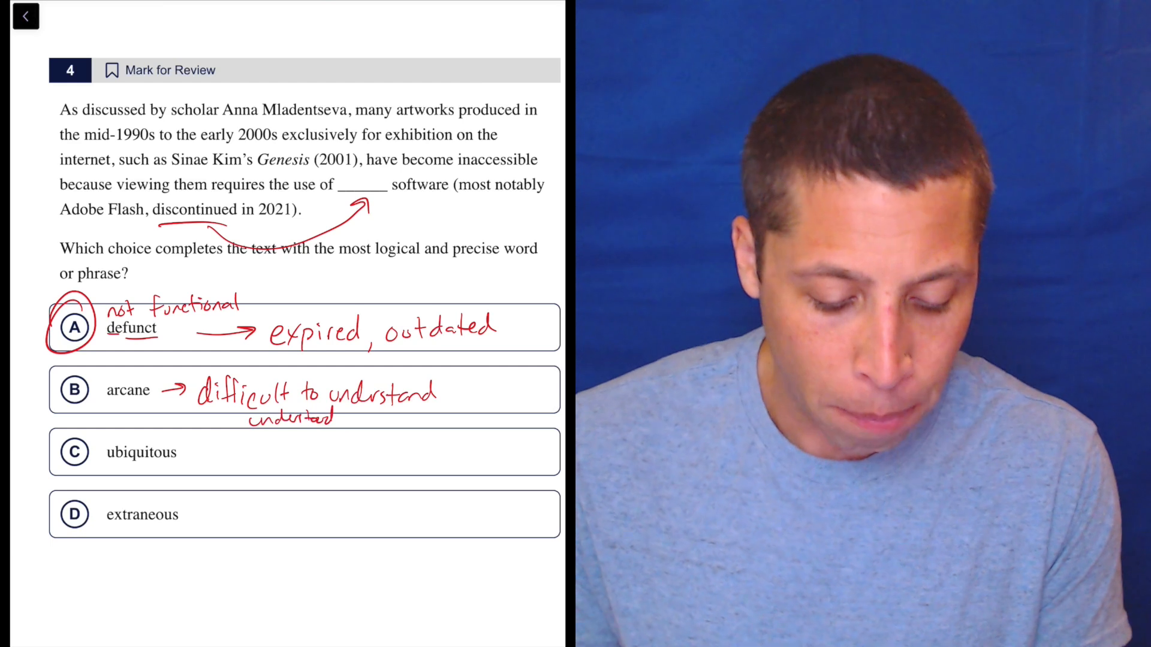
Step: Add 'understood by few' under arcane, cross out B, and begin defining ubiquitous as everywhere
type("by few")
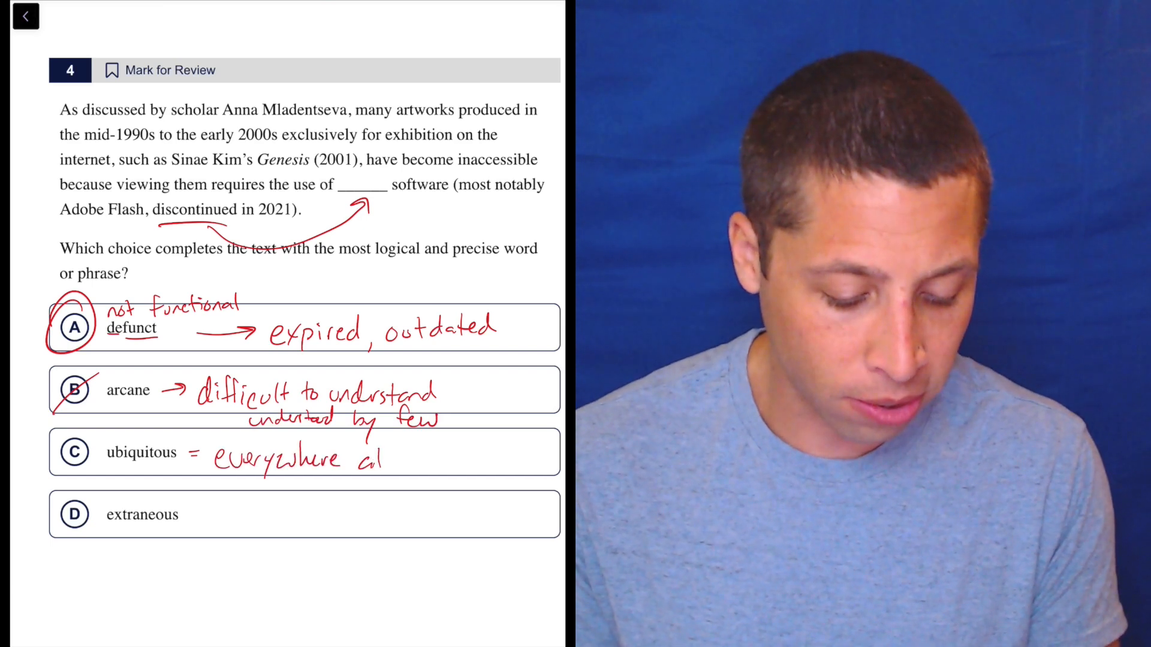
Step: Gloss ubiquitous as 'everywhere at once, pervasive' and cross out choice C
type("at once")
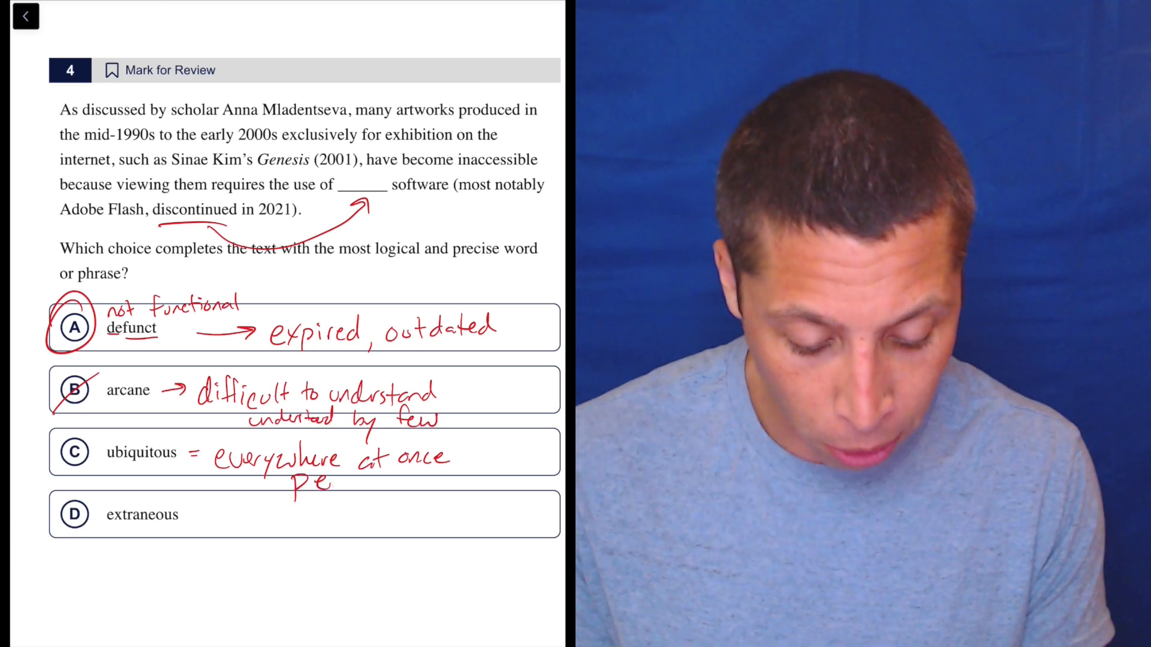
type("Pervasive")
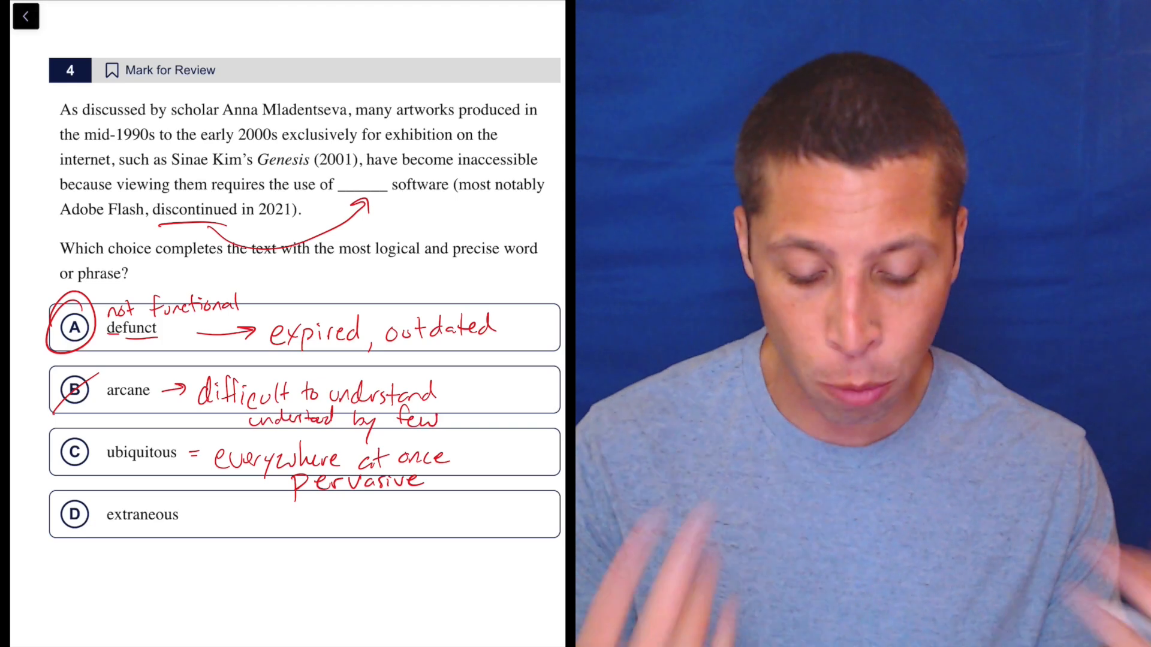
left_click(75, 452)
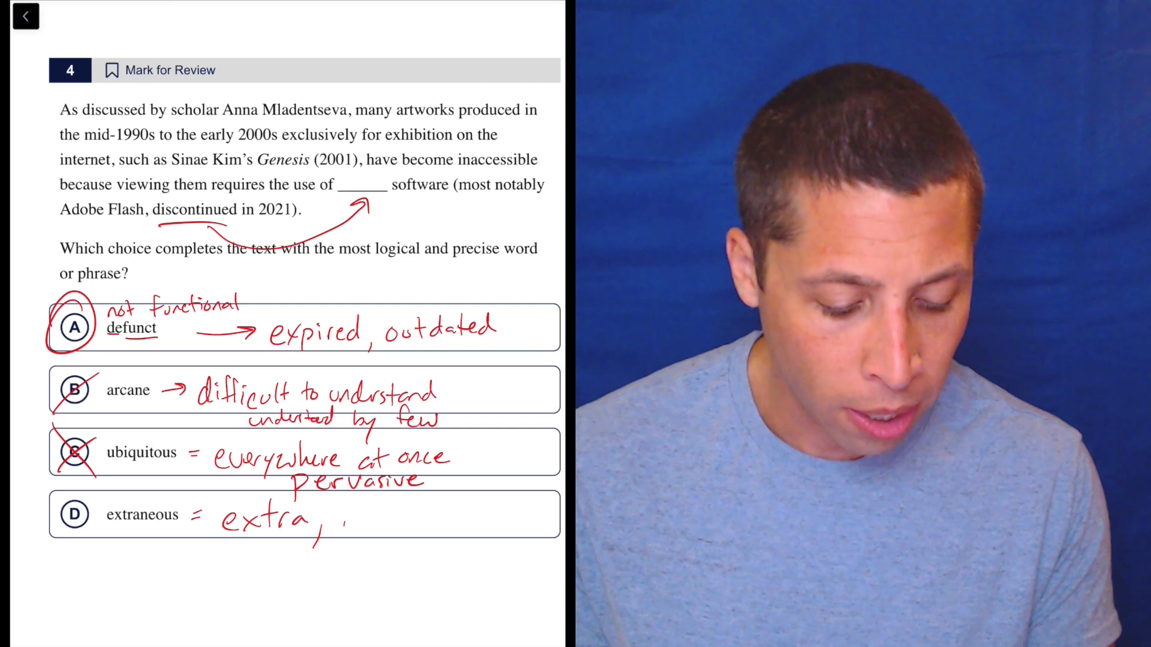
Step: Finish extraneous as 'extra, non essential' and cross out choice D
type("non ess.")
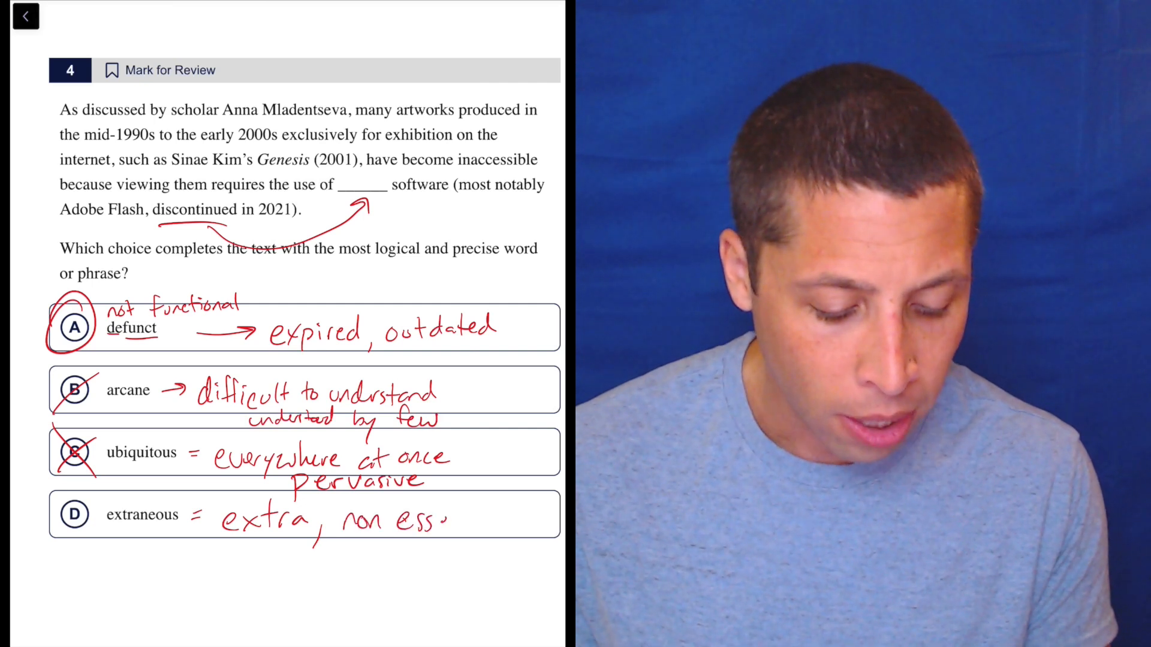
type("ential")
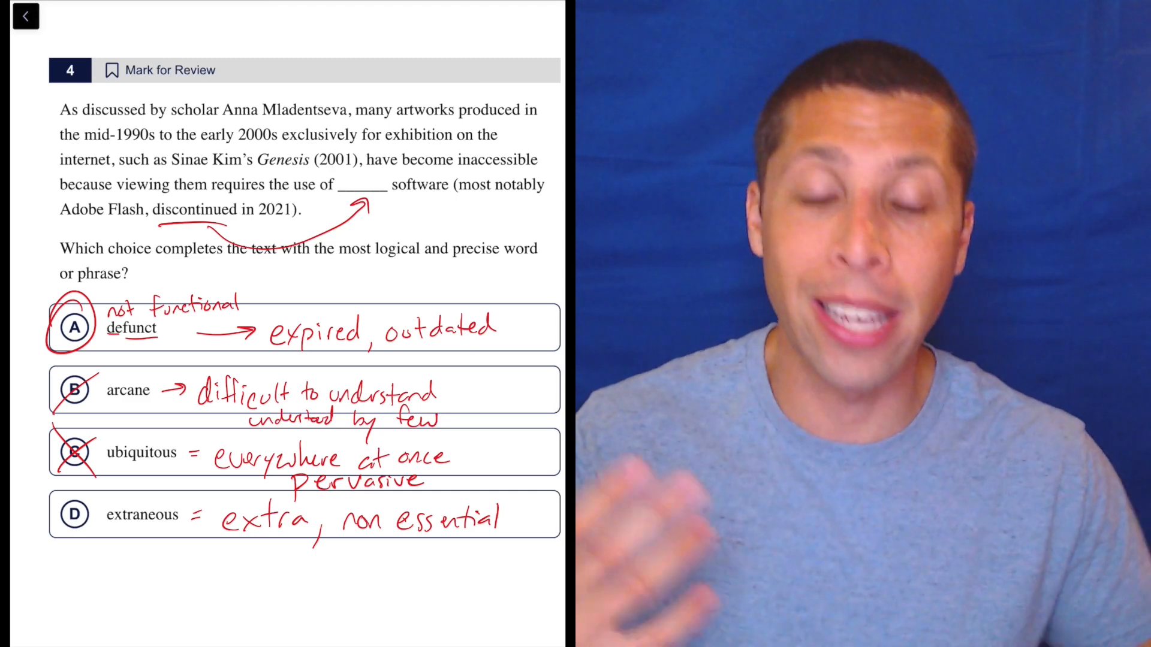
left_click(73, 513)
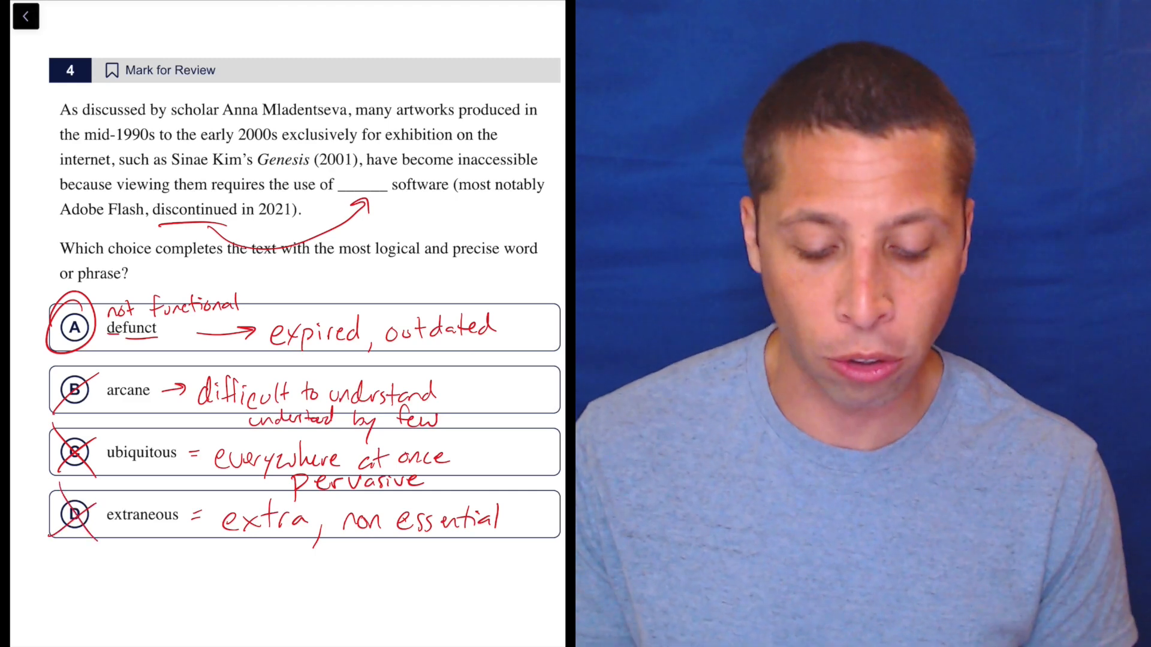